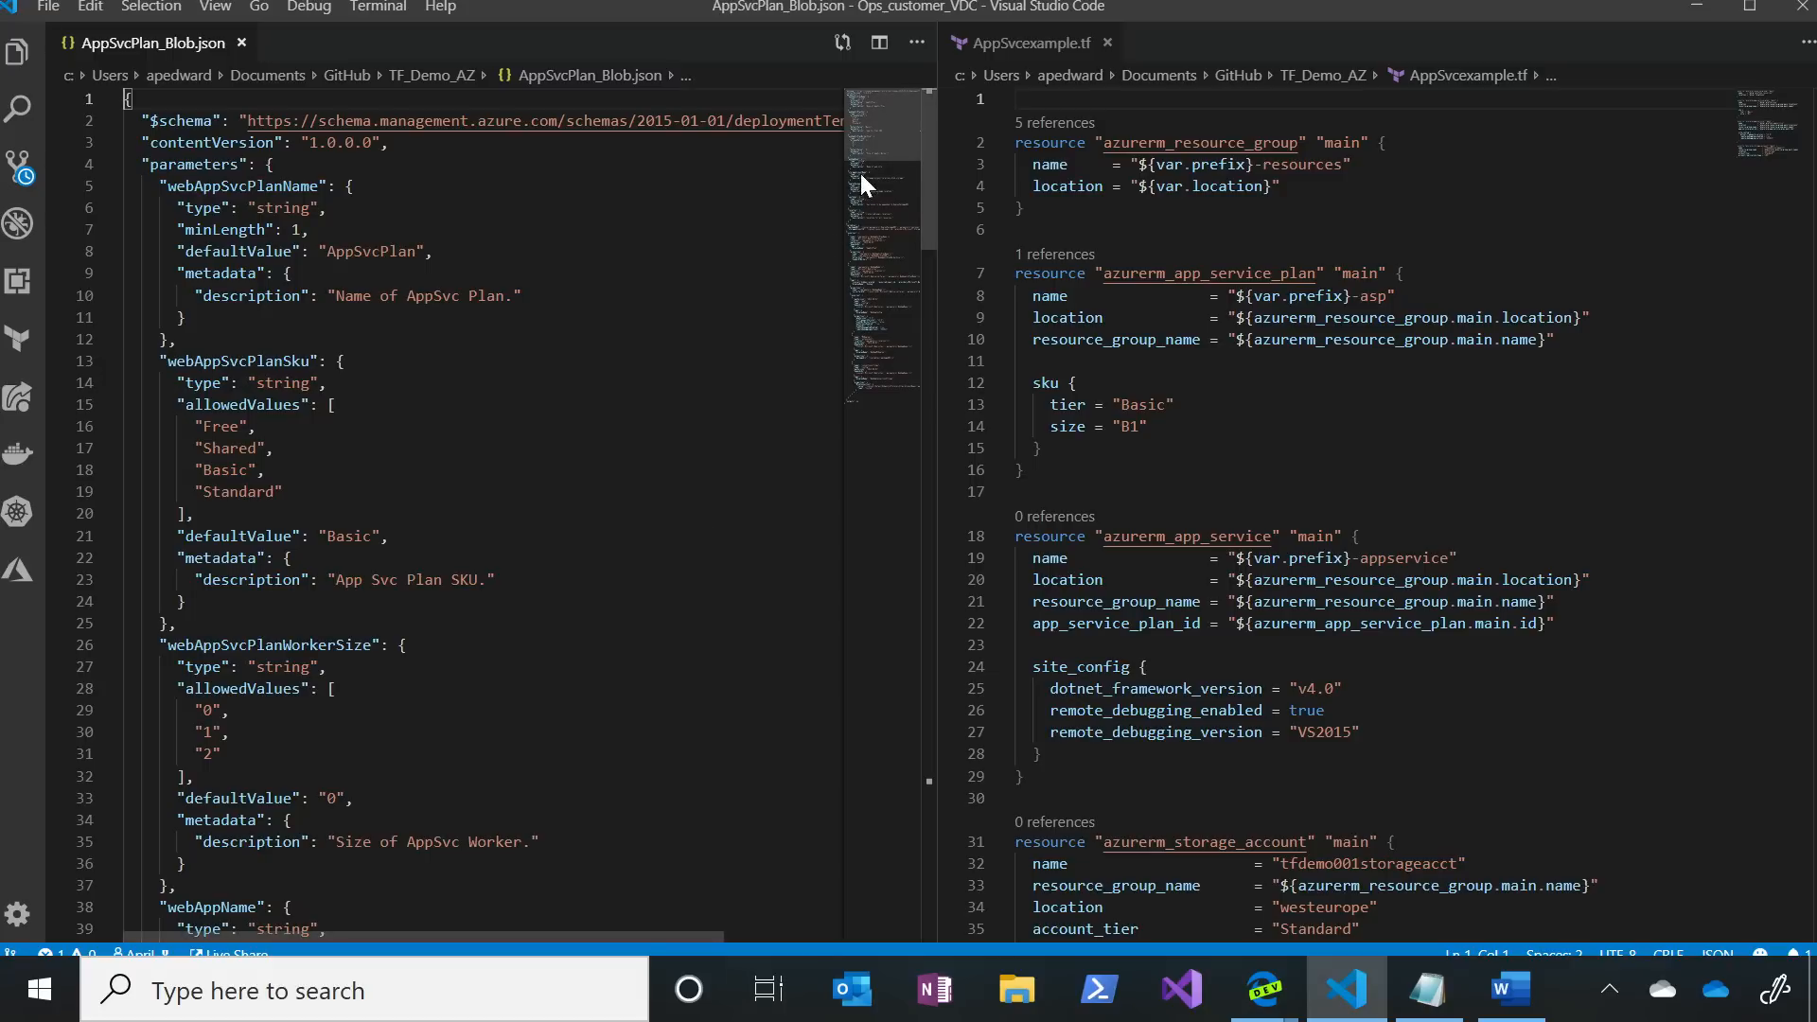
mouse_move(879, 393)
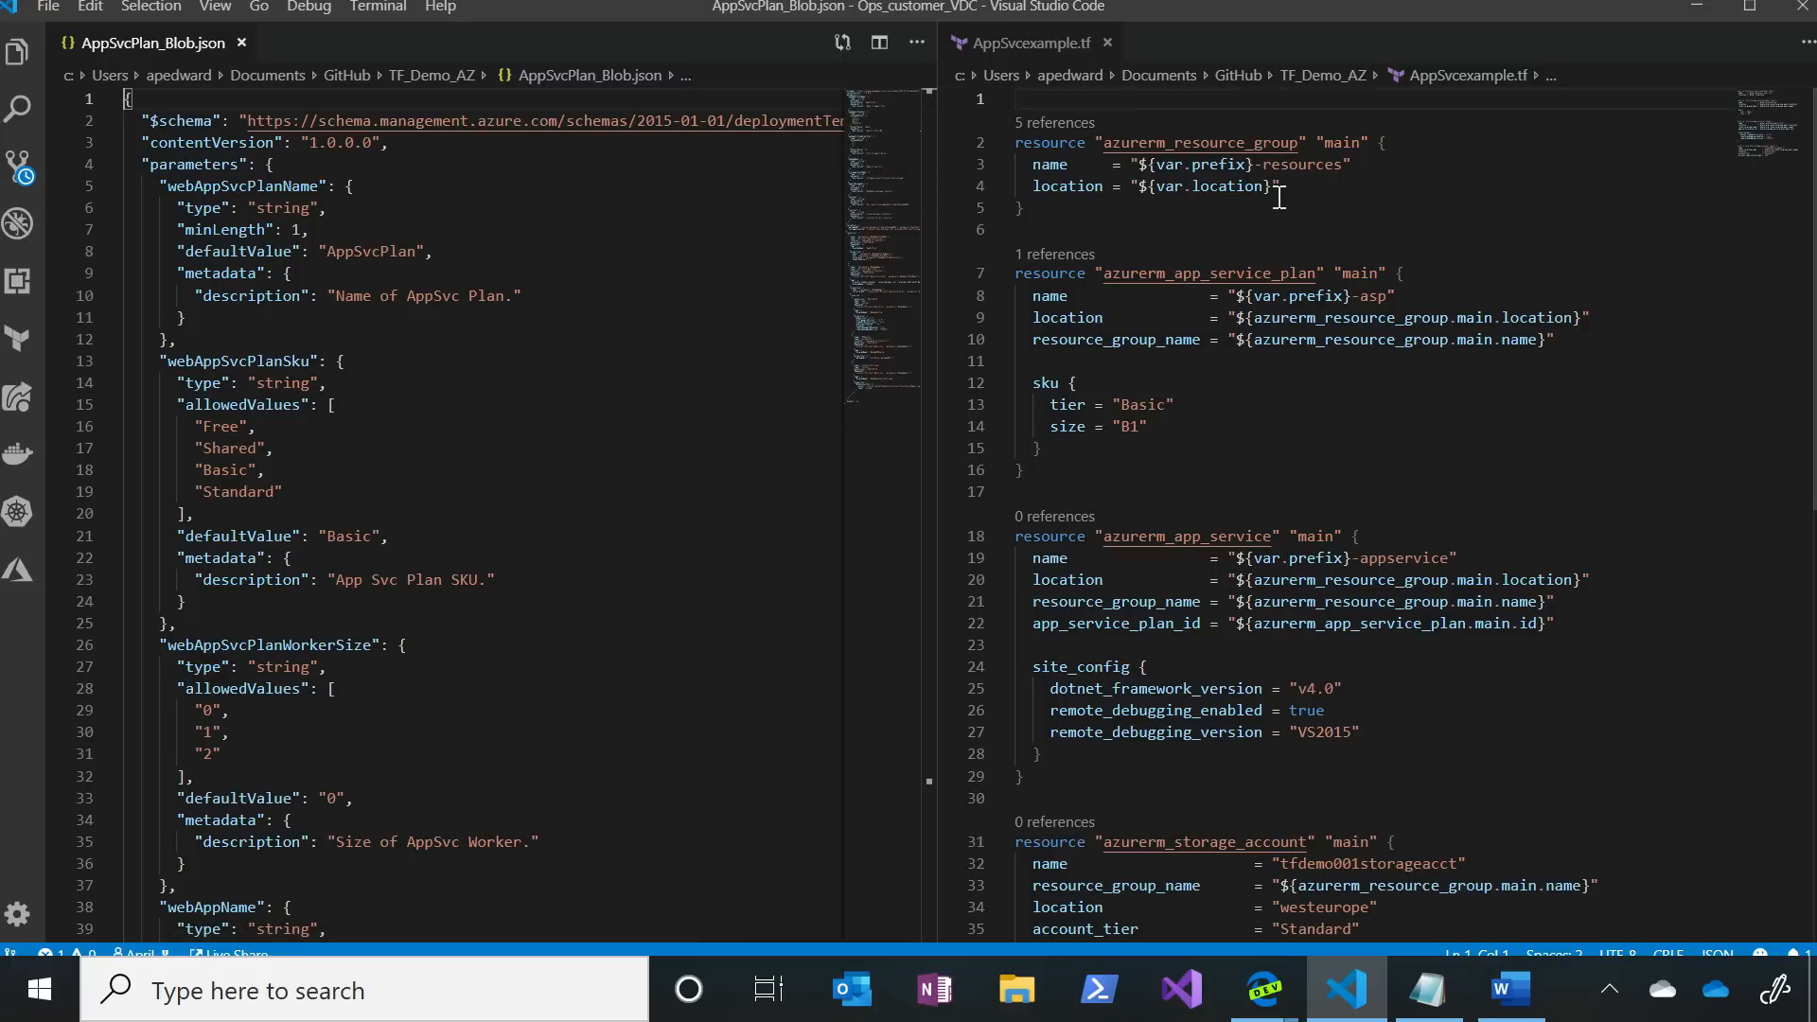
mouse_move(1285, 295)
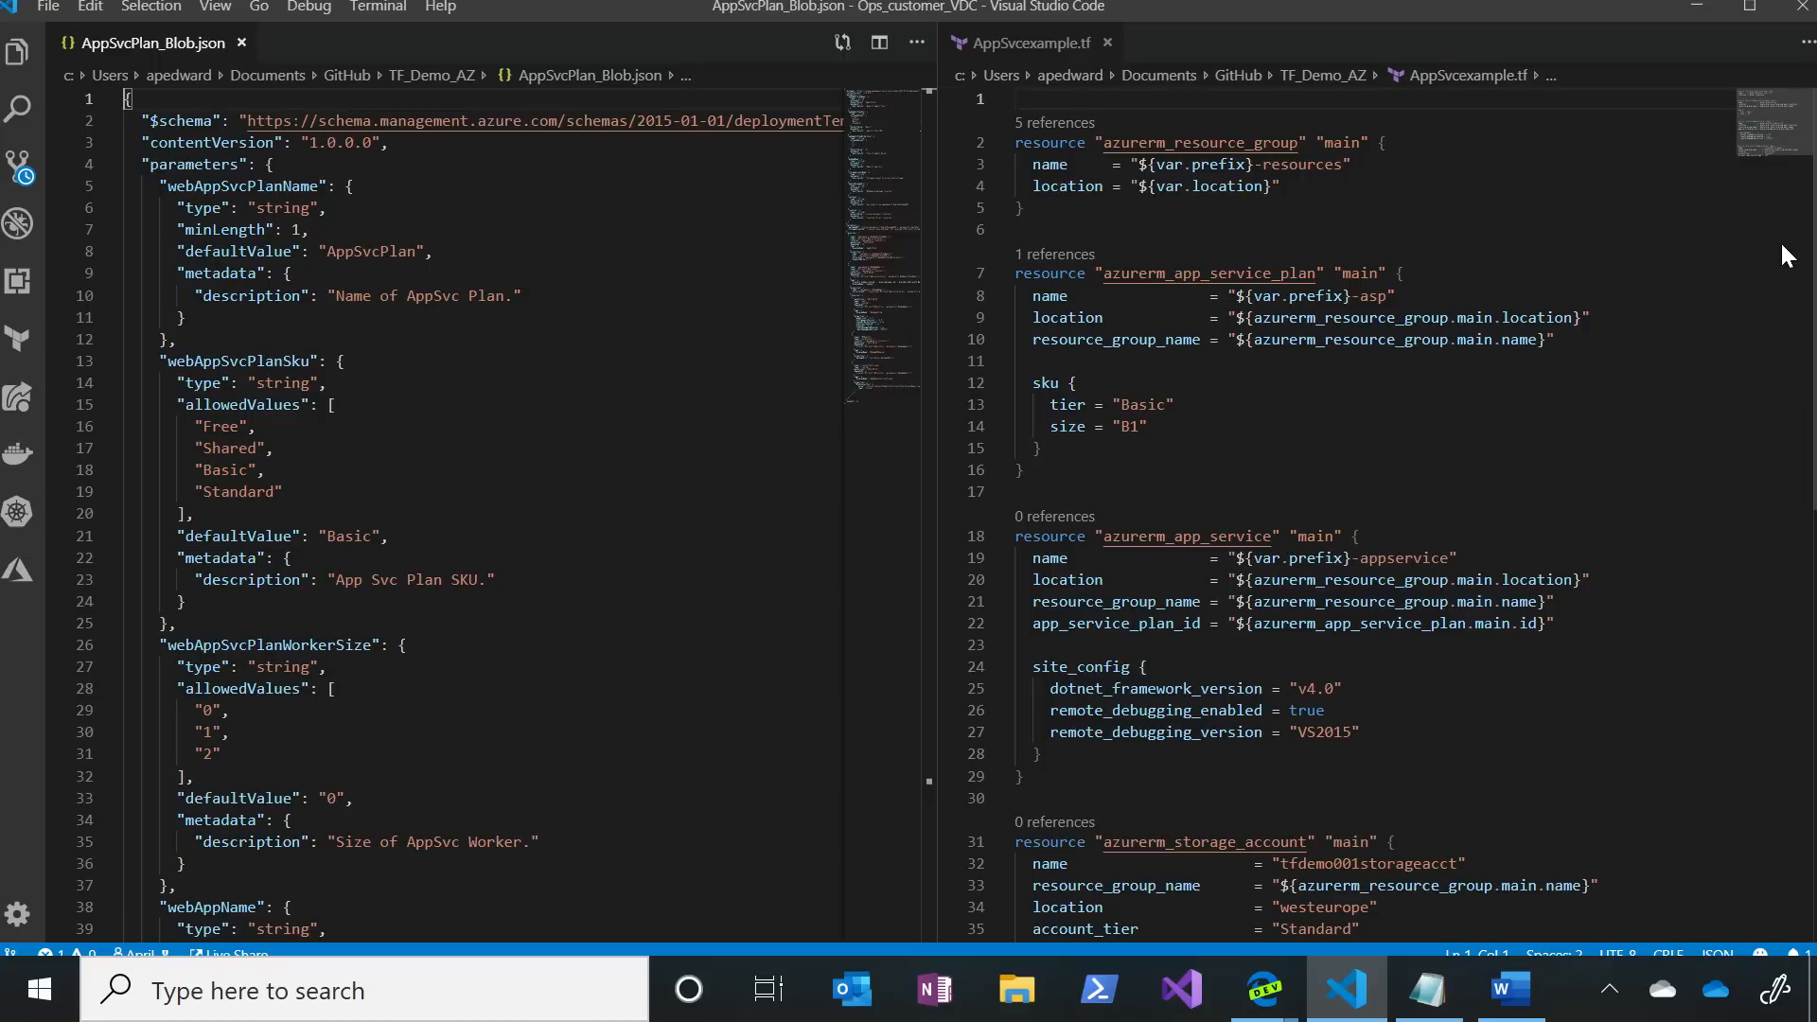
scroll(down, 3)
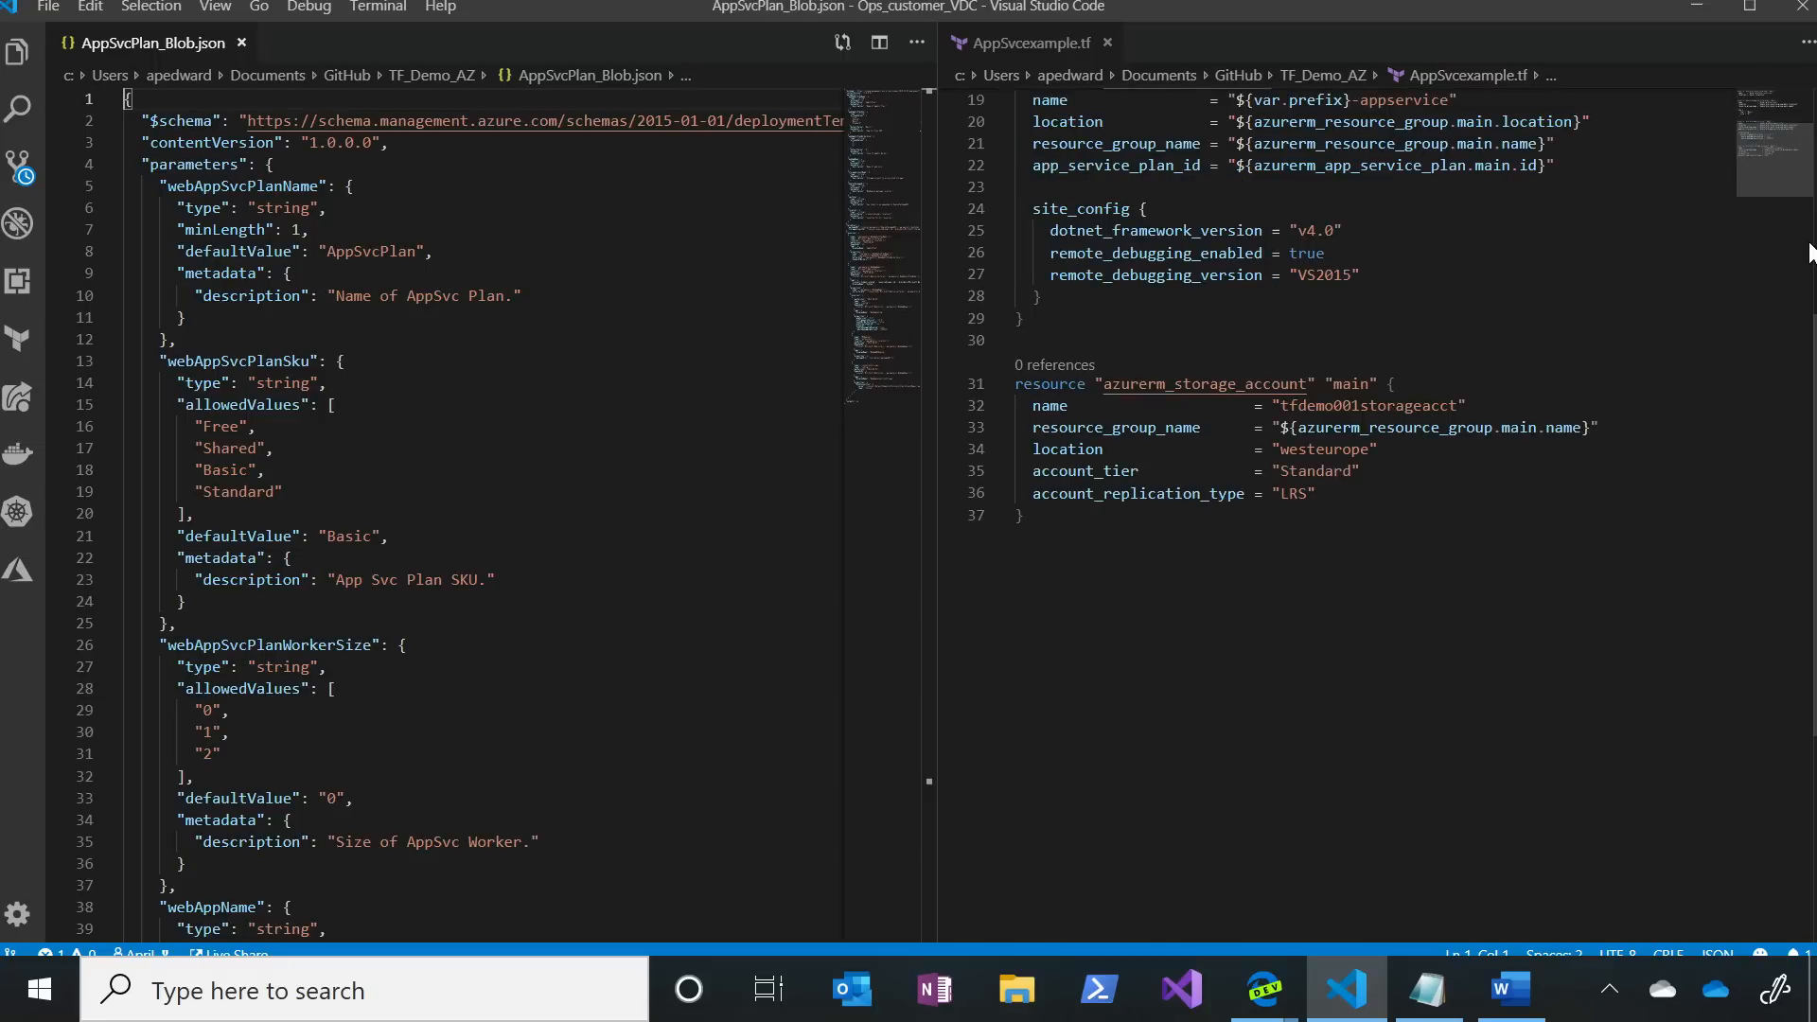